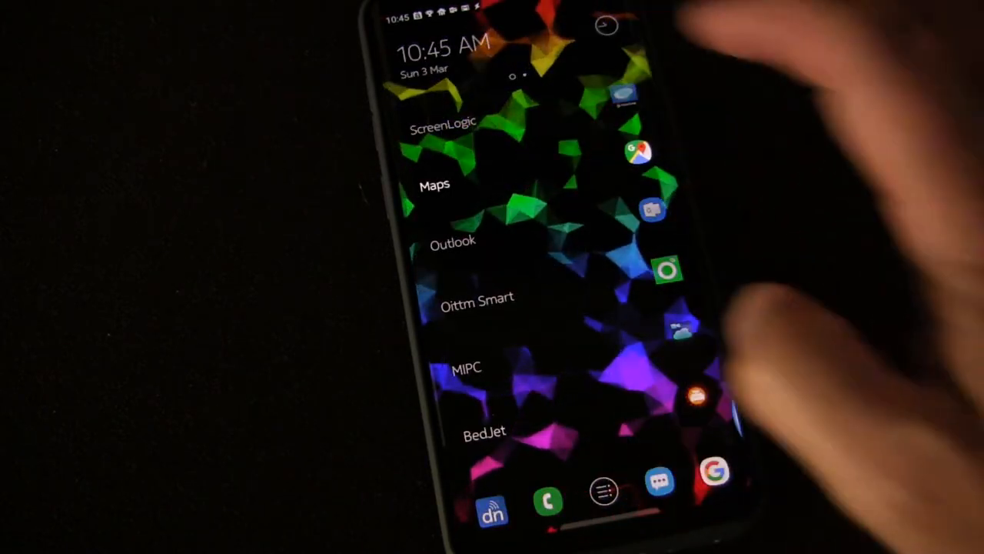
Launch Wheel Launcher from the home screen to reach its settings list.
{"action": "left_click", "coordinate": [638, 154]}
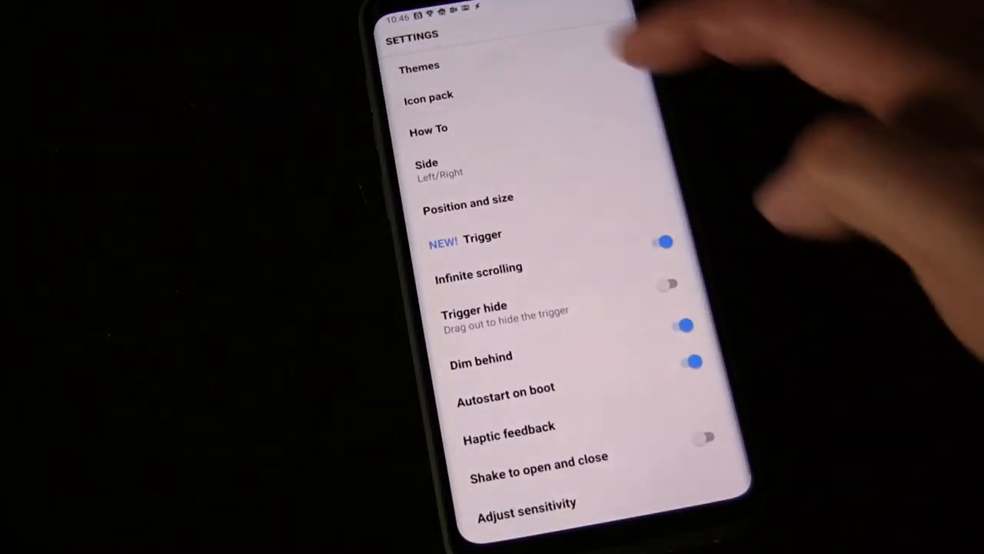
Work down the settings list and bring up the Side (Left/Right) chooser.
{"action": "left_click", "coordinate": [419, 67]}
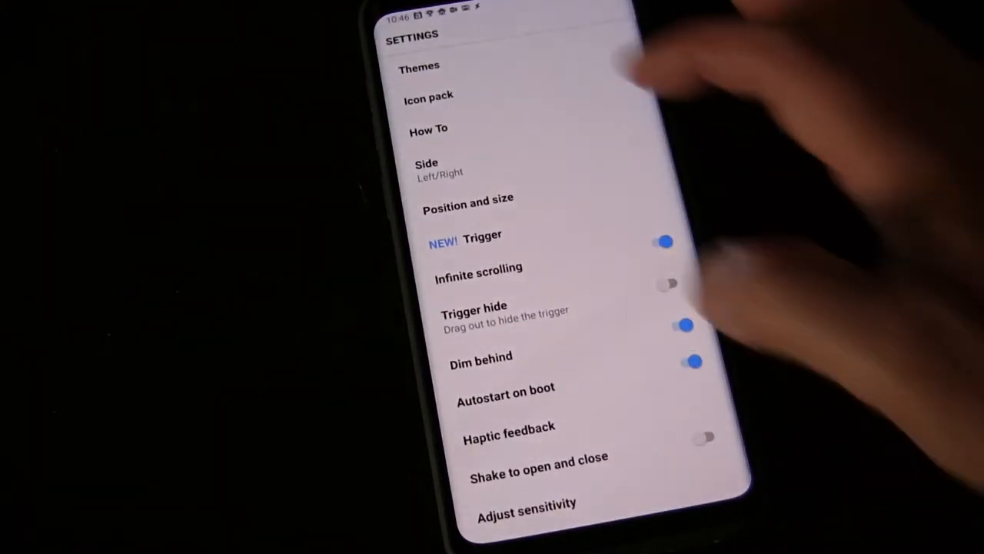
{"action": "left_click", "coordinate": [429, 94]}
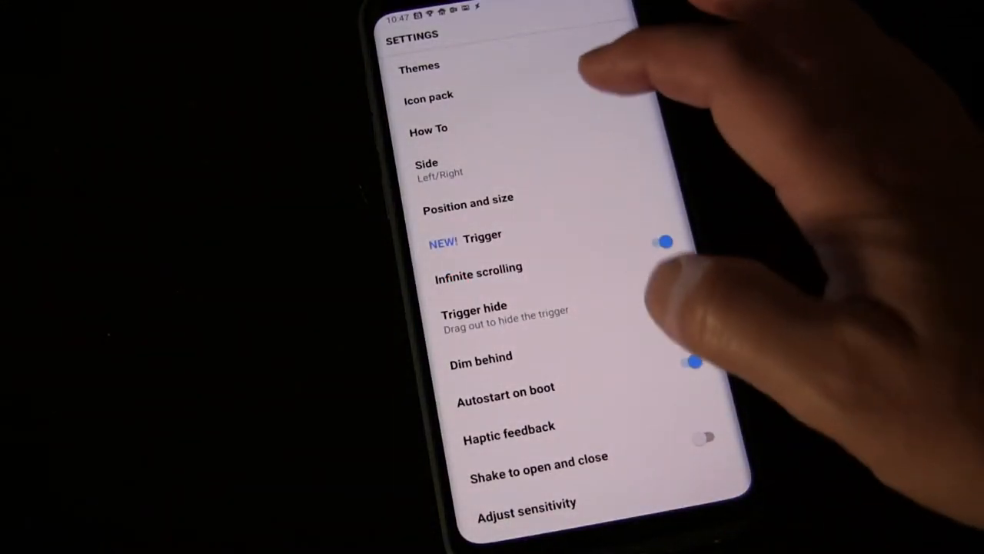
{"action": "left_click", "coordinate": [696, 362]}
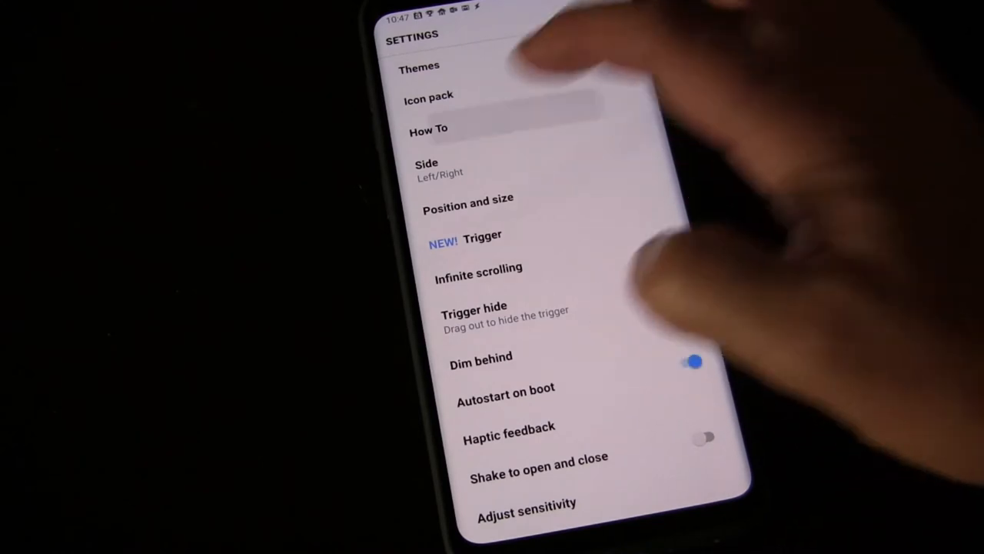
{"action": "left_click", "coordinate": [428, 129]}
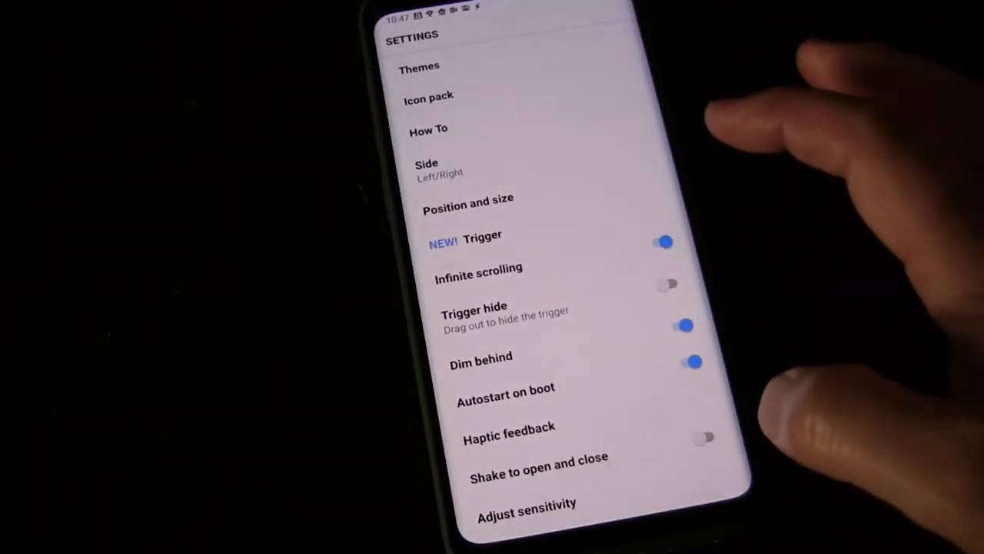
{"action": "left_click", "coordinate": [426, 167]}
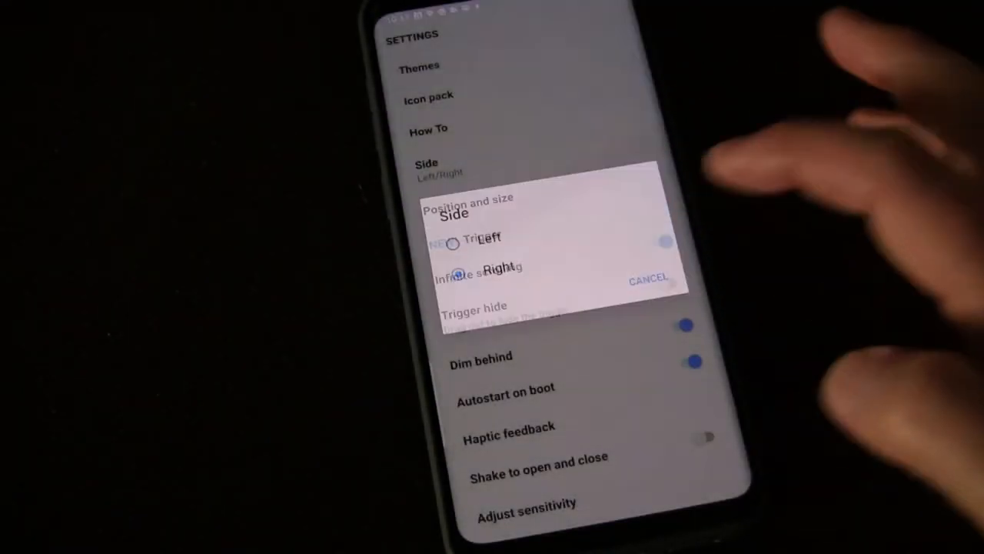
Choose Right for the wheel side and trigger the wheel from the right edge.
{"action": "left_click", "coordinate": [649, 279]}
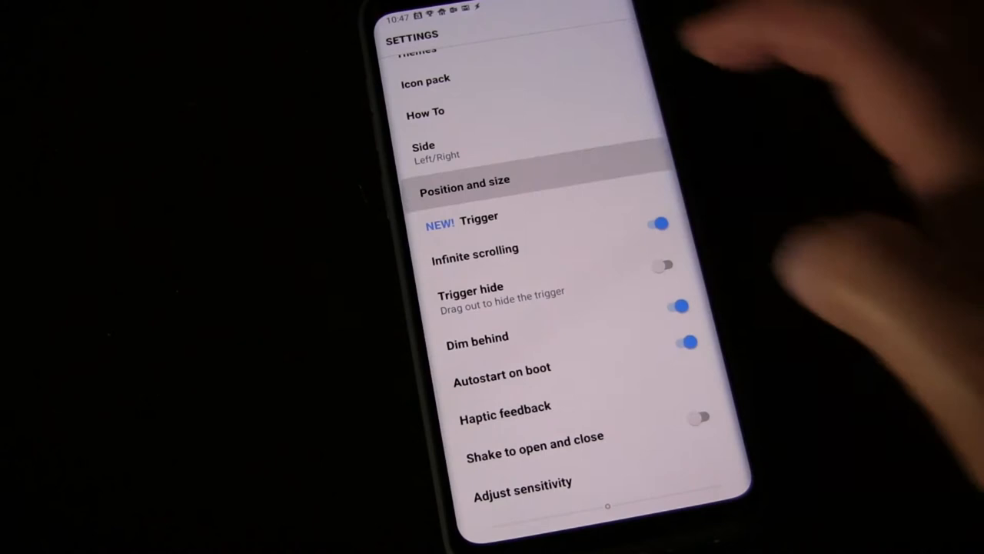
{"action": "left_click", "coordinate": [463, 180]}
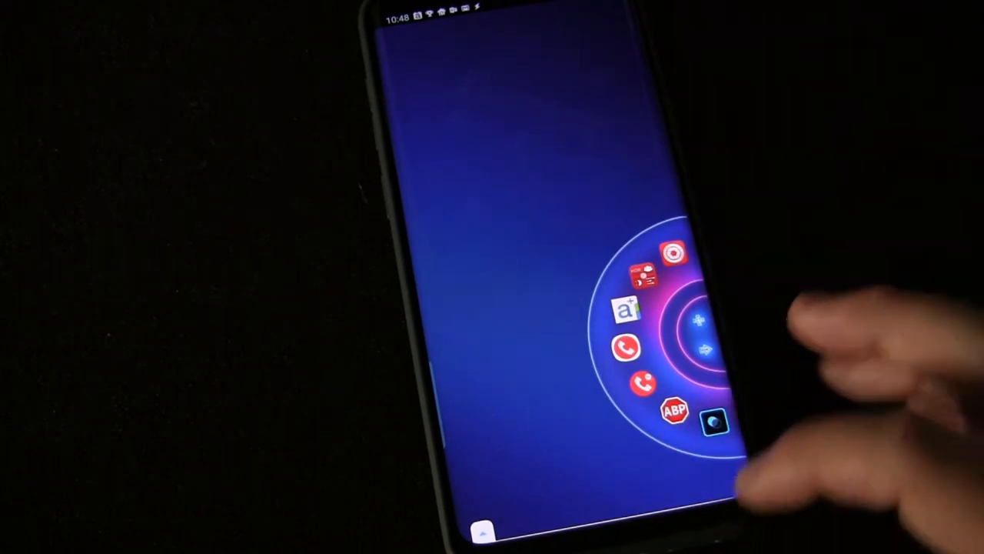
Dismiss the wheel and return to the settings list.
{"action": "left_click", "coordinate": [696, 319]}
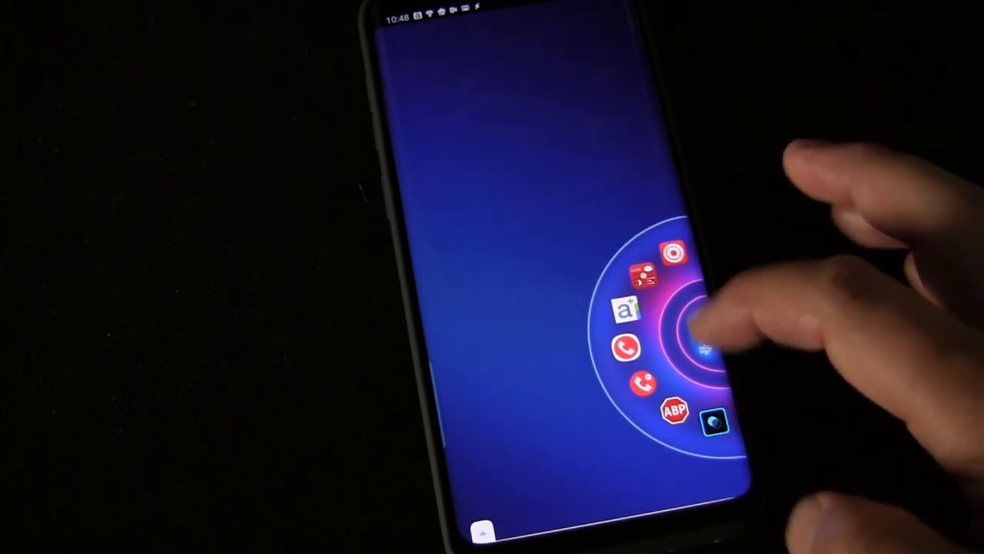
{"action": "left_click", "coordinate": [696, 331]}
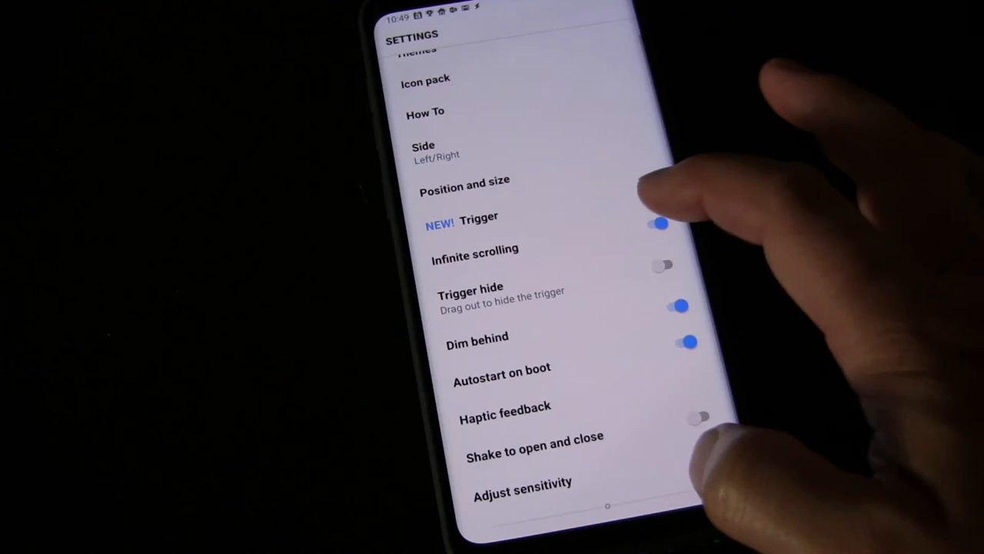
Switch on Trigger hide and Dim behind, then bring up the haptic feedback choices.
{"action": "left_click", "coordinate": [665, 223]}
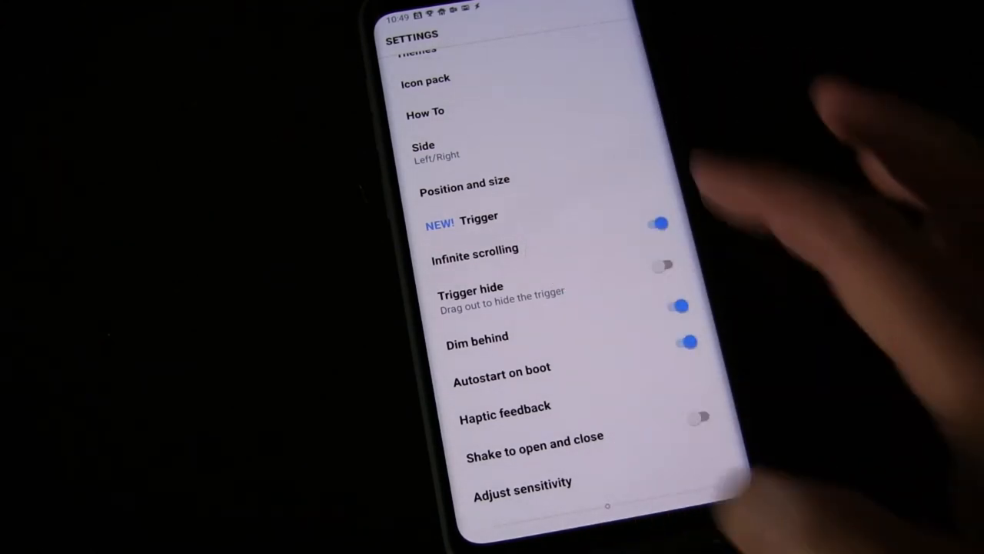
{"action": "left_click", "coordinate": [686, 341]}
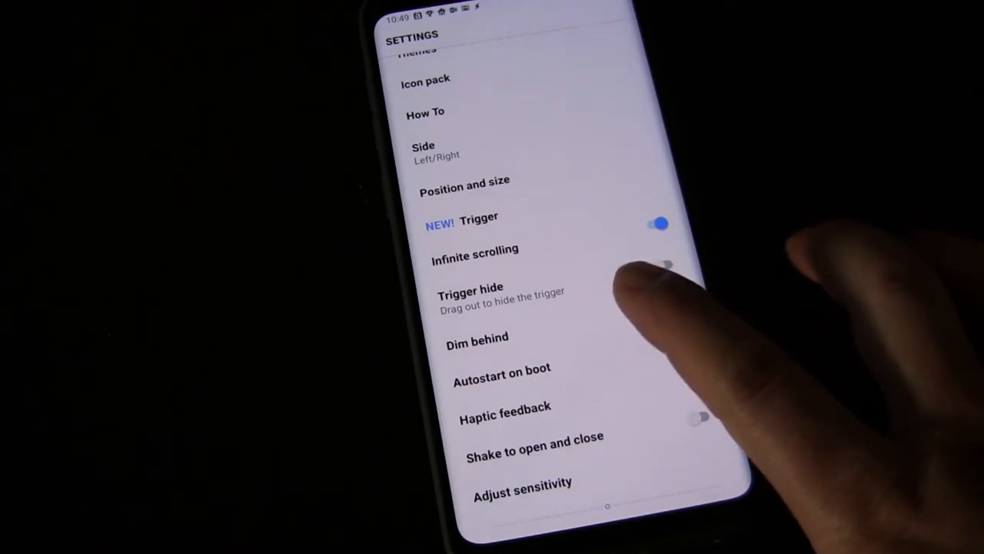
{"action": "left_click", "coordinate": [665, 303]}
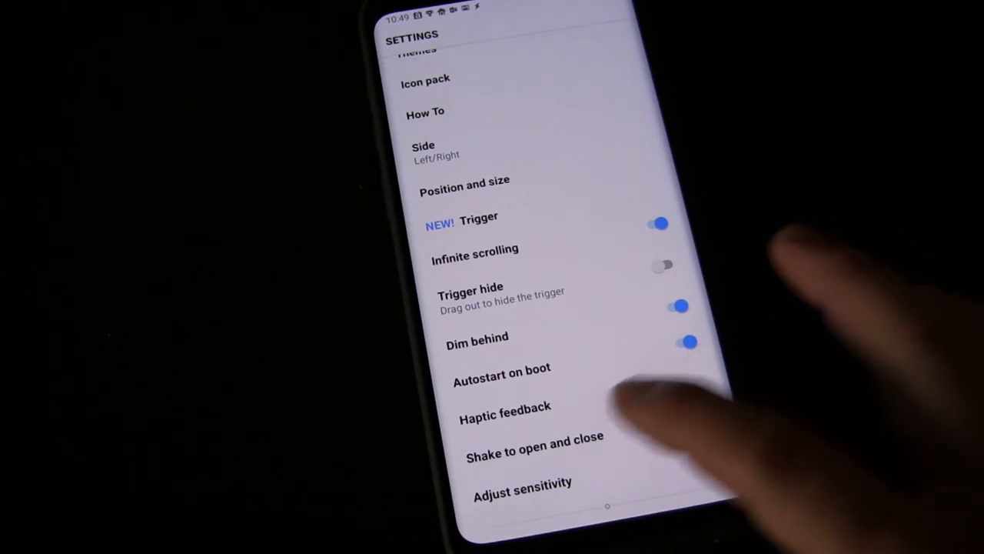
{"action": "left_click", "coordinate": [504, 407]}
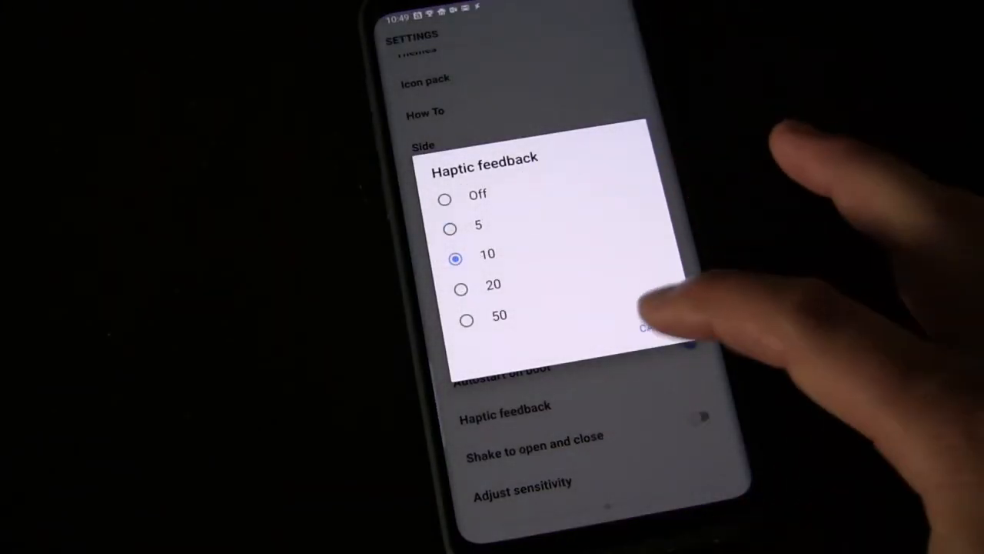
Cancel the haptic feedback chooser, leaving it at 10.
{"action": "left_click", "coordinate": [654, 331]}
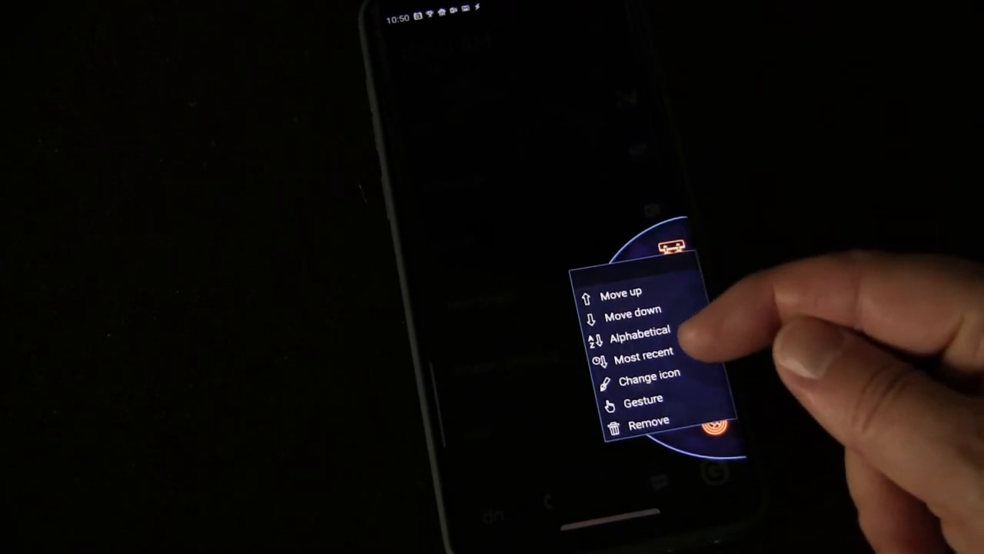
Long-press a wheel app to show its options menu (move, sort, icon, gesture, remove).
{"action": "left_click", "coordinate": [650, 372]}
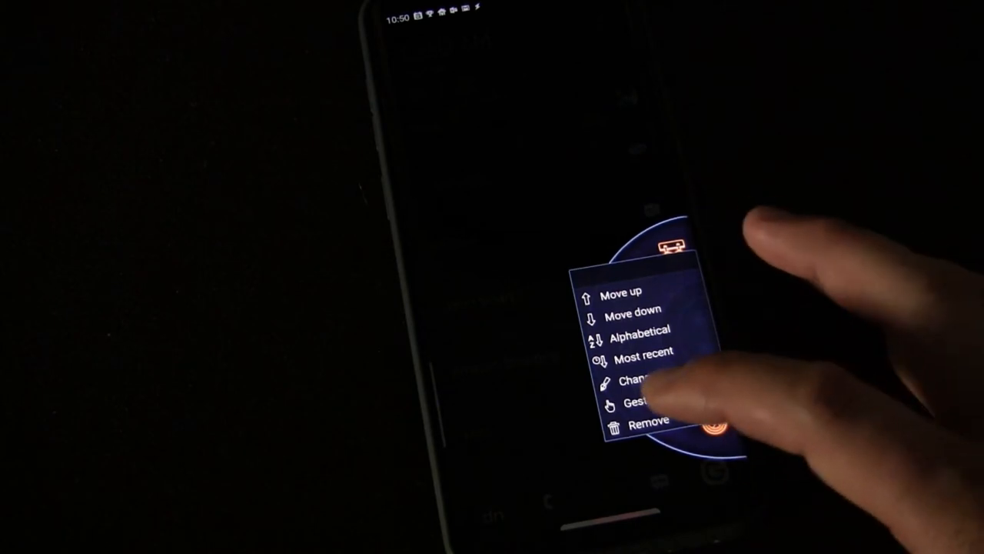
Choose Gesture to list the item's swipe quick-launch action assignments.
{"action": "left_click", "coordinate": [634, 404]}
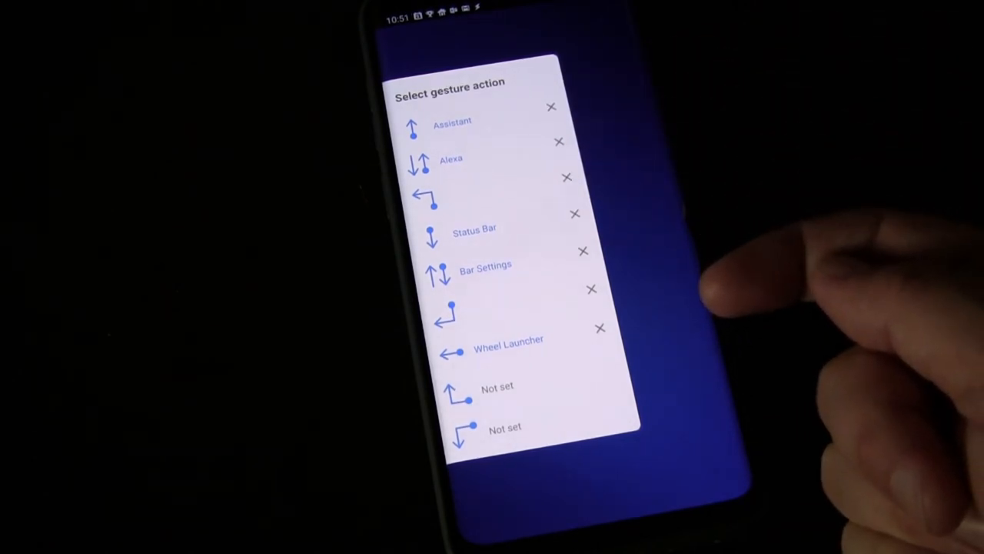
{"action": "mouse_move", "coordinate": [559, 141]}
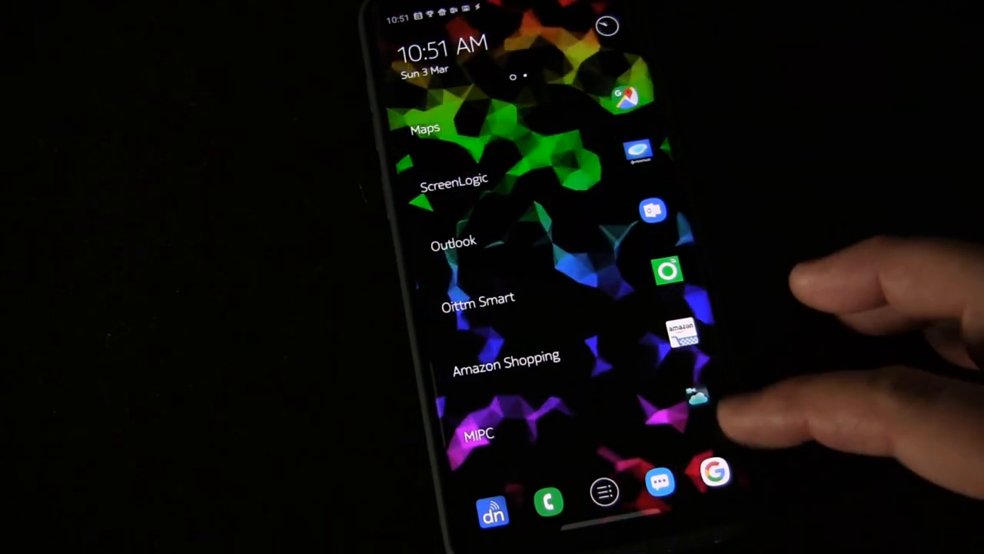
Scroll down through the home screen's app list.
{"action": "scroll", "scroll_direction": "down", "scroll_amount": 3}
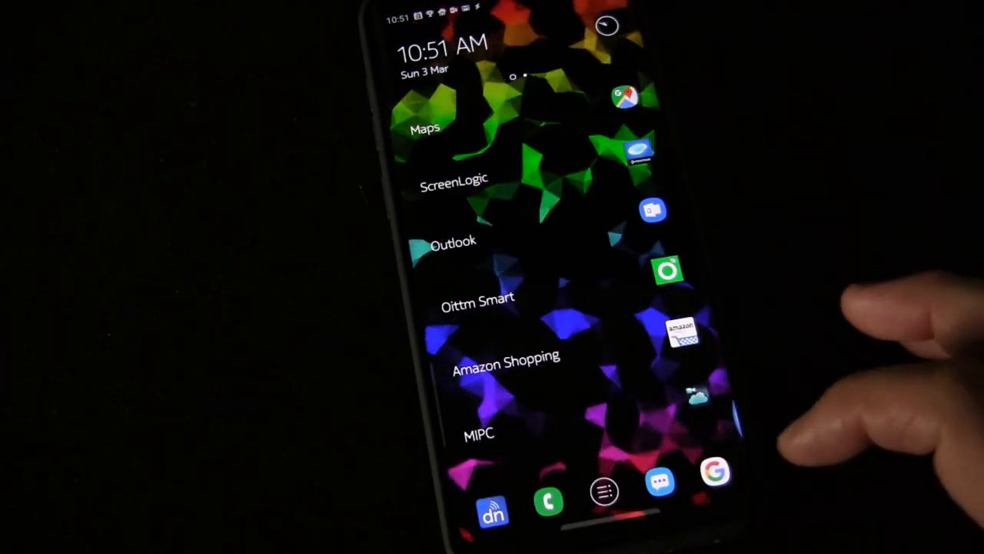
{"action": "scroll", "scroll_direction": "down", "scroll_amount": 3}
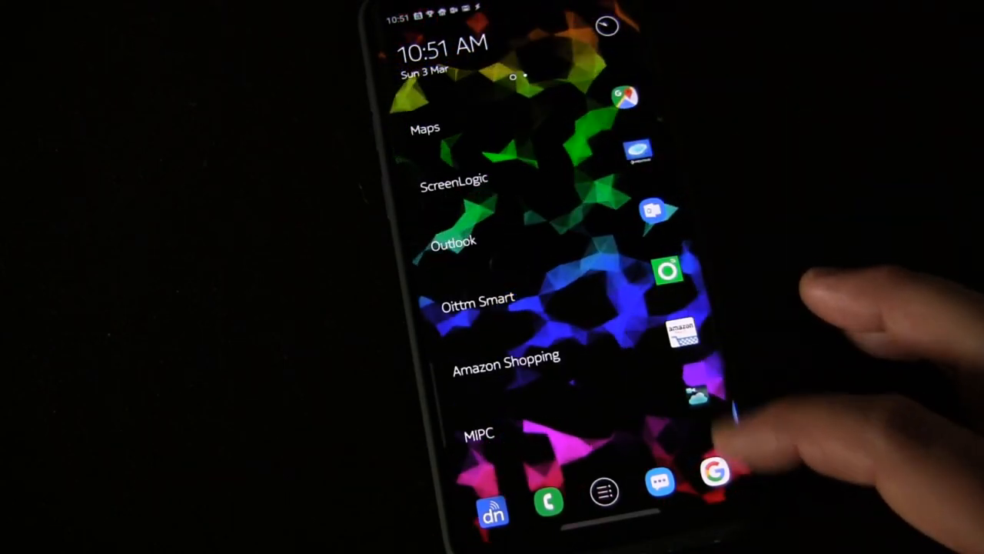
{"action": "scroll", "scroll_direction": "down", "scroll_amount": 3}
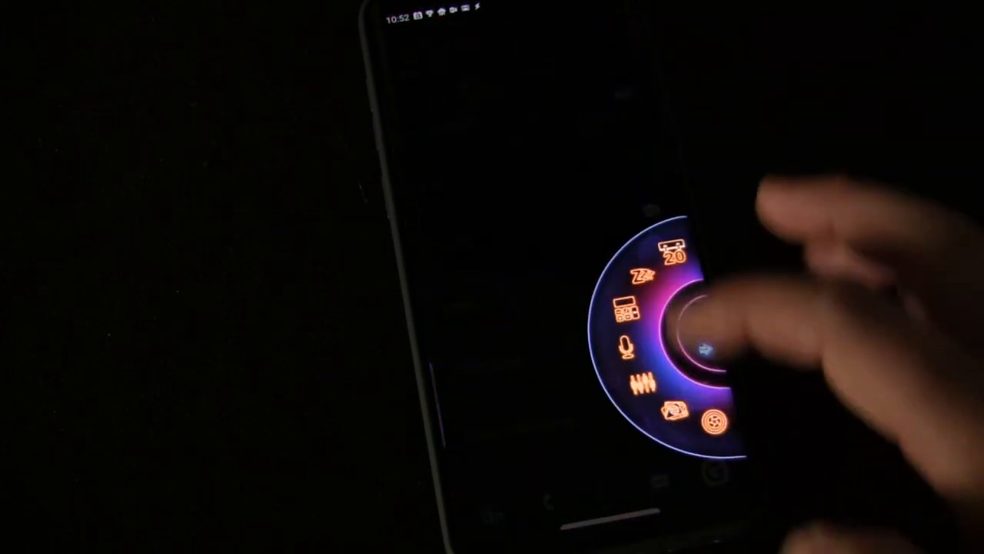
Tap the wheel's centre to reveal its inner ring of control icons.
{"action": "left_click", "coordinate": [700, 339]}
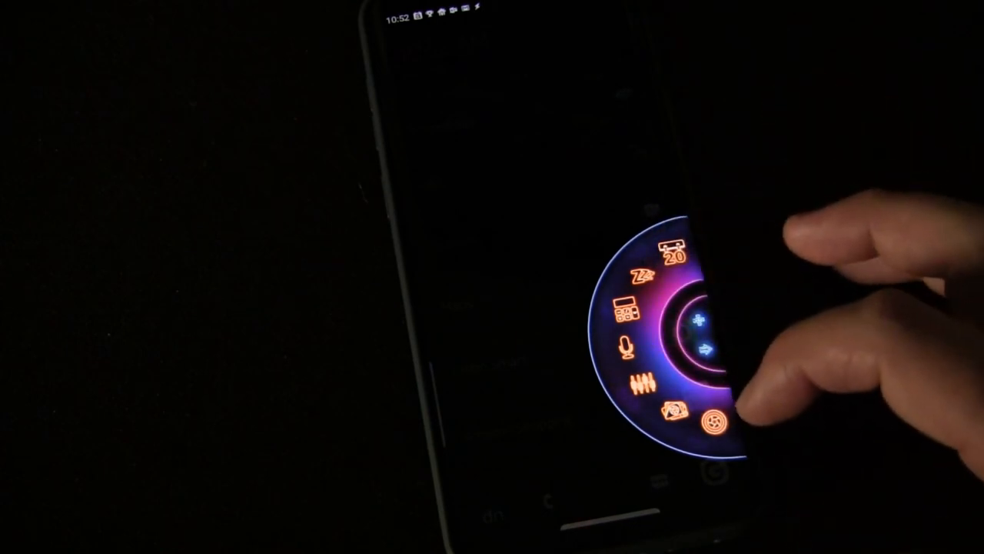